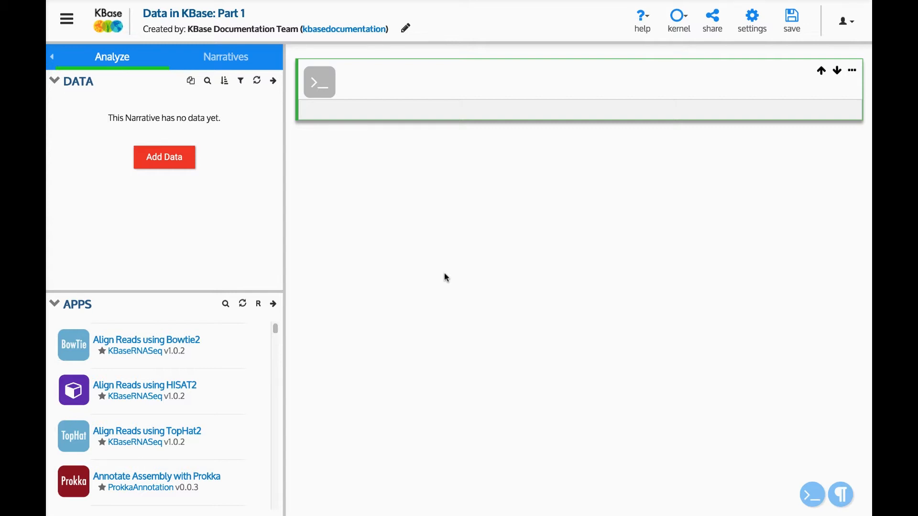
{"action": "mouse_move", "coordinate": [406, 244]}
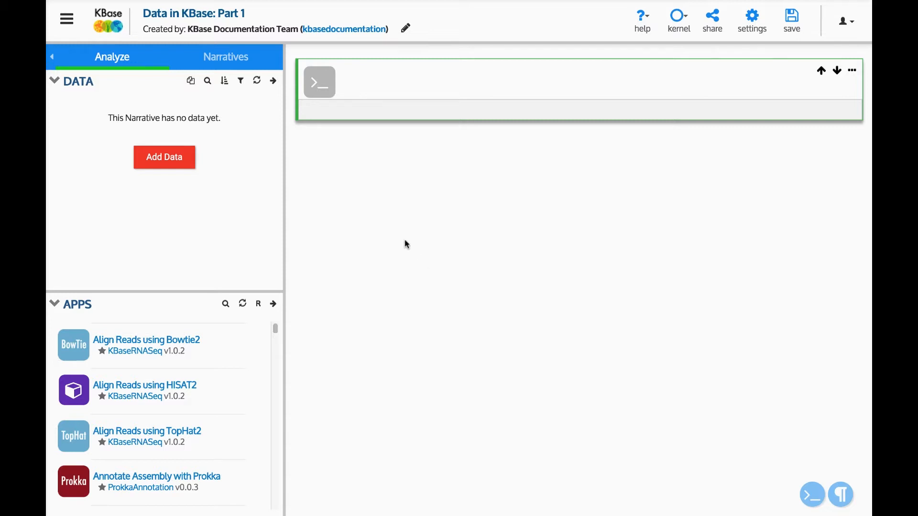
{"action": "mouse_move", "coordinate": [59, 97]}
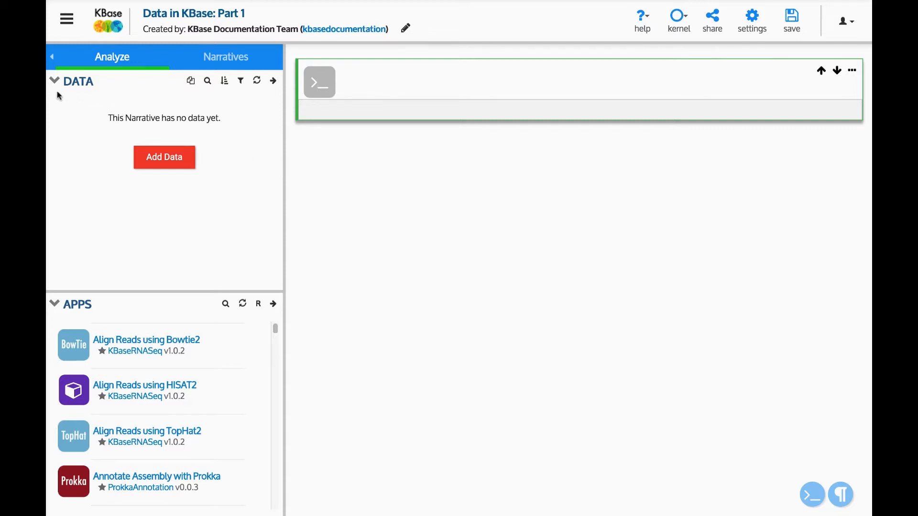
{"action": "mouse_move", "coordinate": [50, 94]}
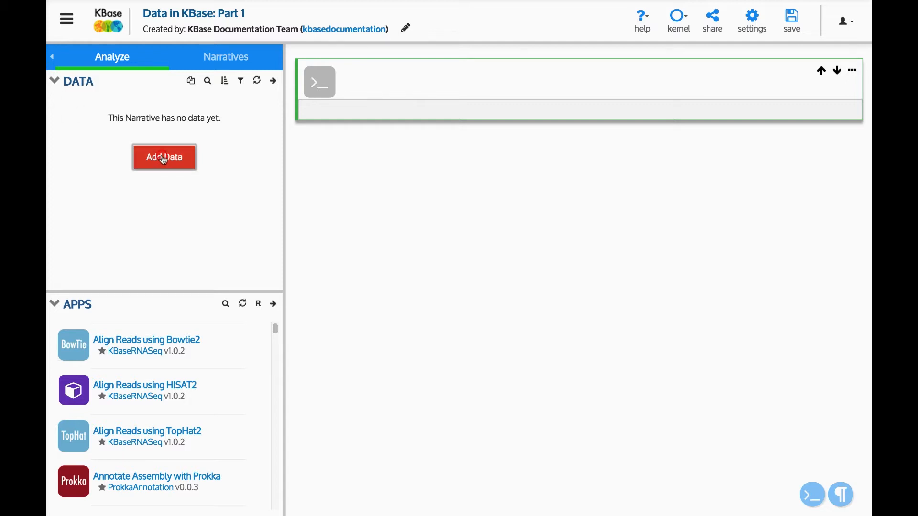
Step: Bring up the Add Data browser listing the user's own genomes, assemblies and reads
{"action": "left_click", "coordinate": [164, 157]}
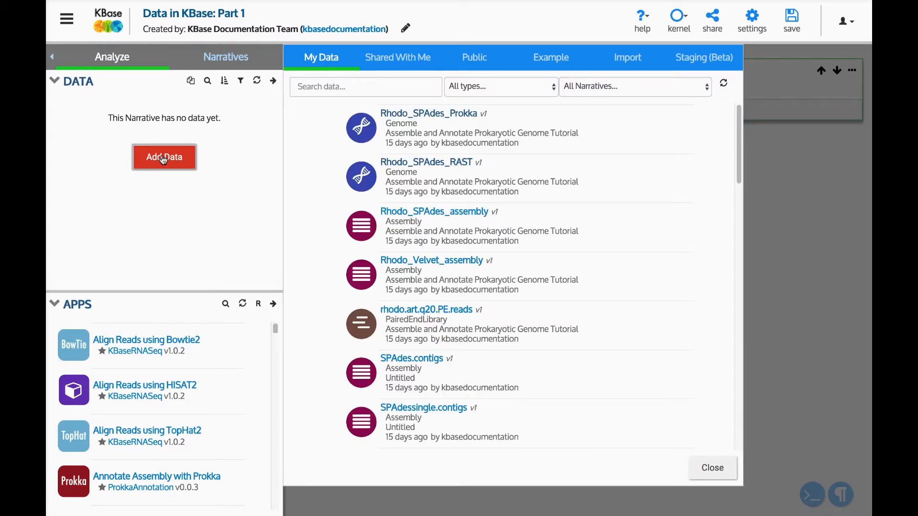
{"action": "mouse_move", "coordinate": [260, 92]}
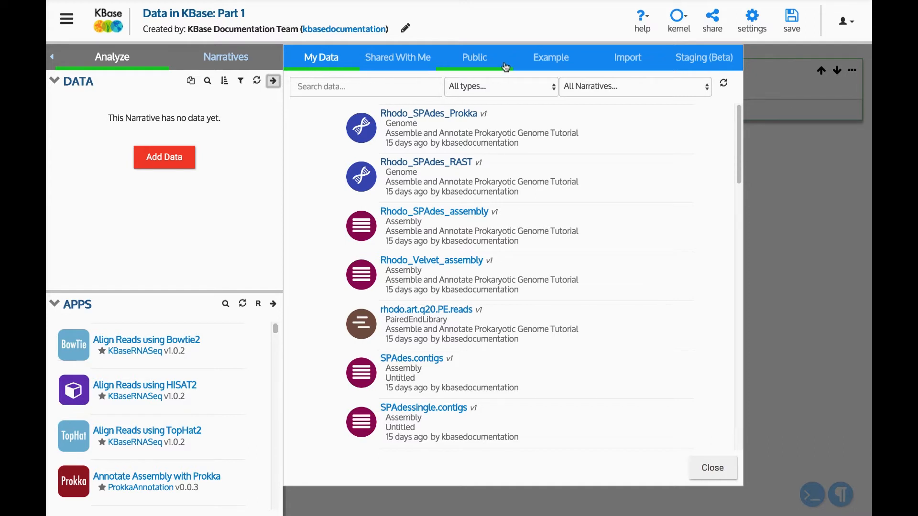
{"action": "mouse_move", "coordinate": [582, 71]}
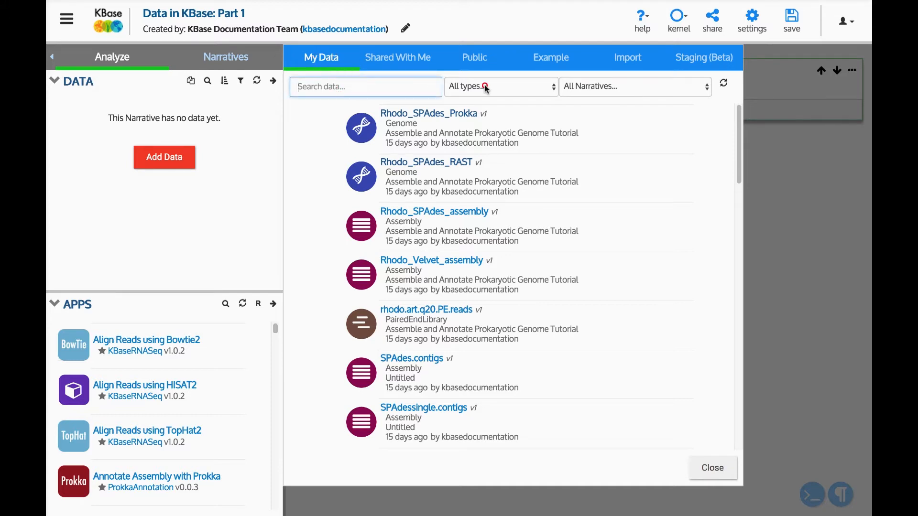
Step: Add the Rhodo_SPAdes_Prokka genome from My Data, then view data shared with the user
{"action": "left_click", "coordinate": [499, 86]}
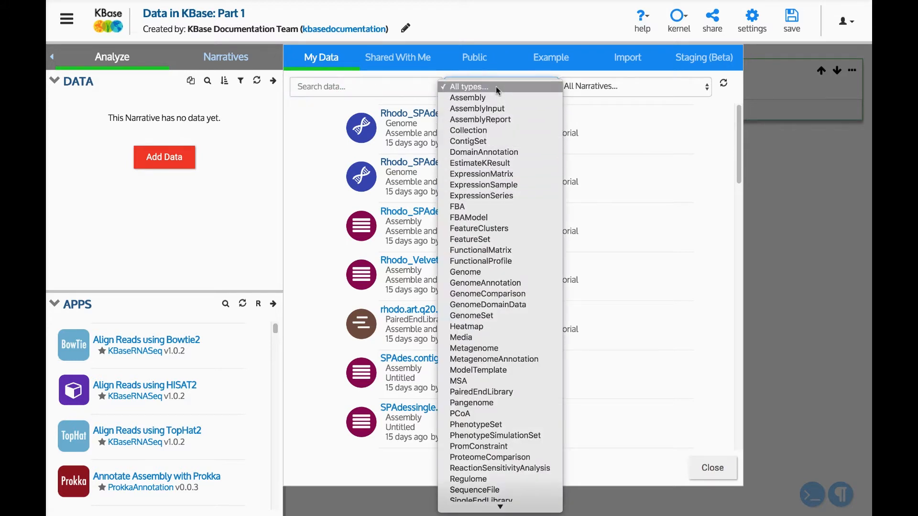
{"action": "left_click", "coordinate": [635, 86]}
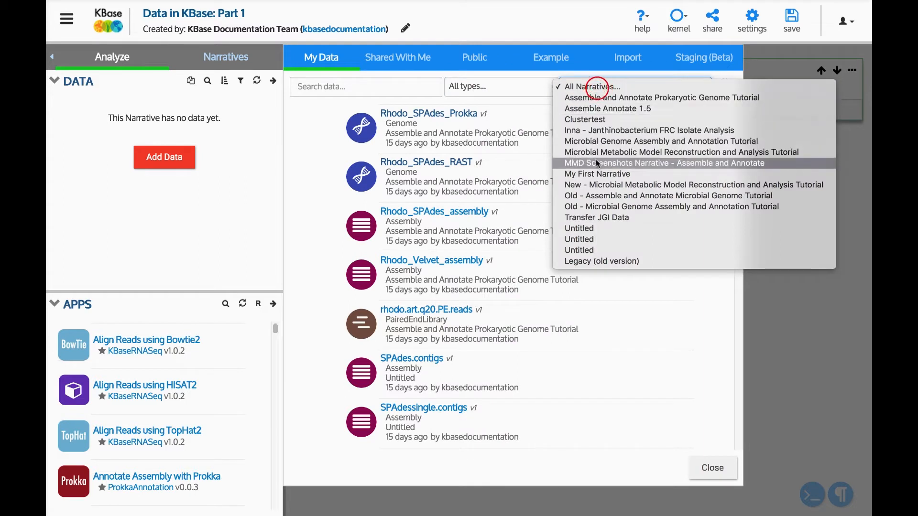
{"action": "left_click", "coordinate": [591, 86]}
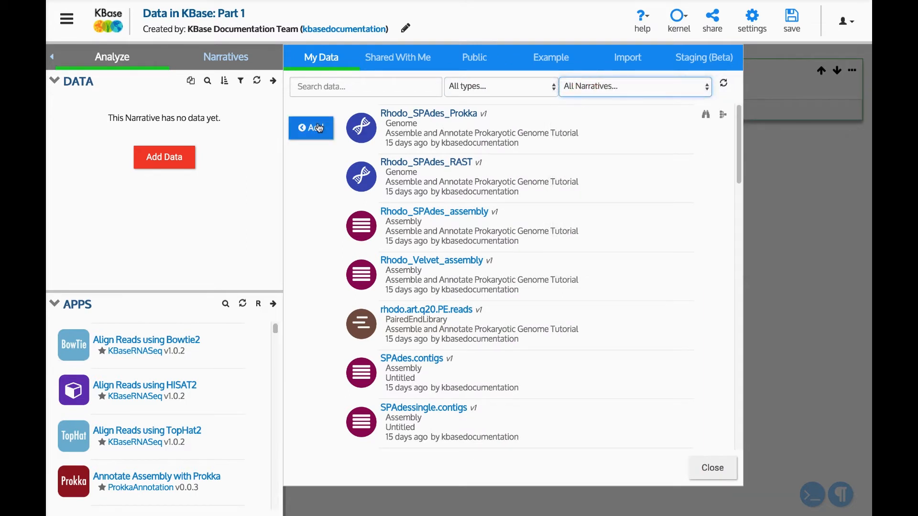
{"action": "left_click", "coordinate": [311, 127]}
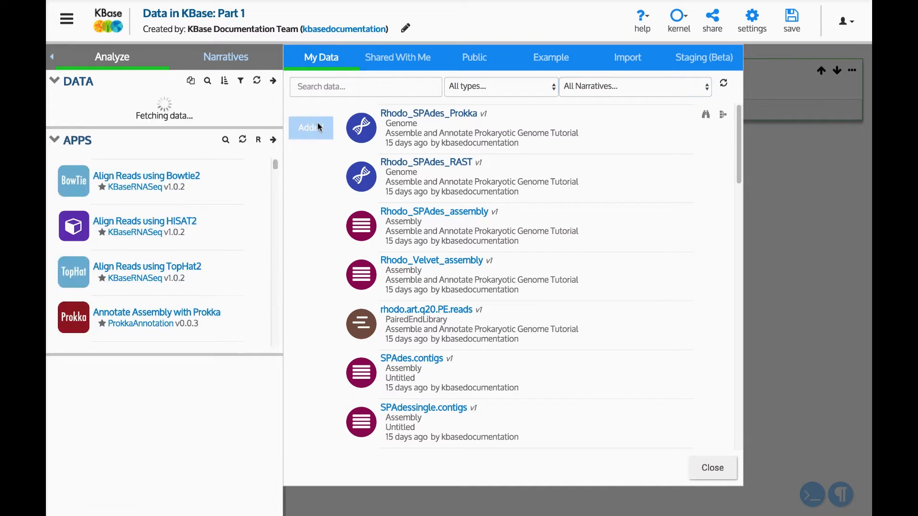
{"action": "left_click", "coordinate": [311, 128]}
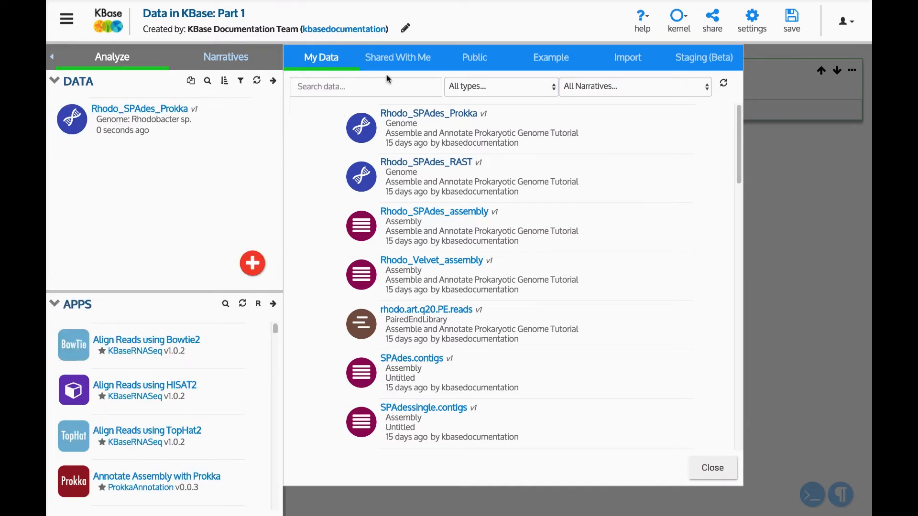
{"action": "left_click", "coordinate": [398, 57]}
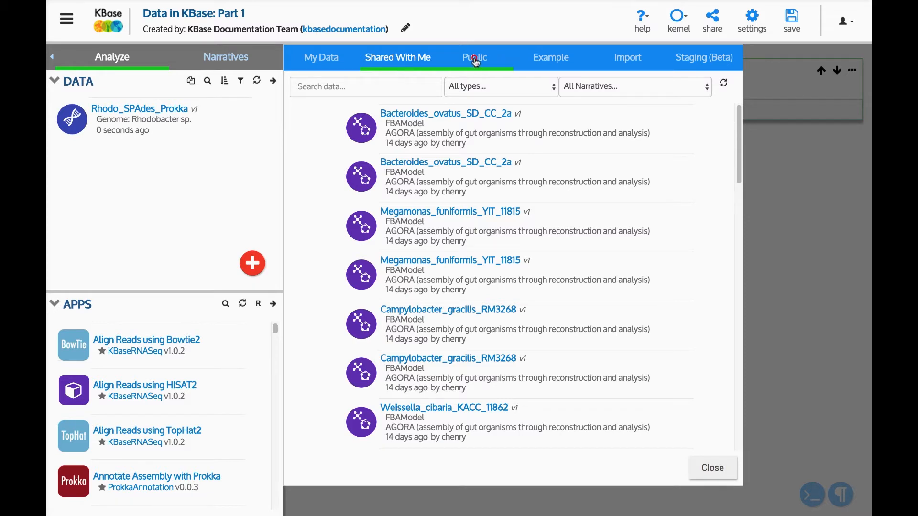
Step: Add the public Geodermatophilus obscurus reference genome (GCF_900115395.1), then view example data
{"action": "left_click", "coordinate": [474, 58]}
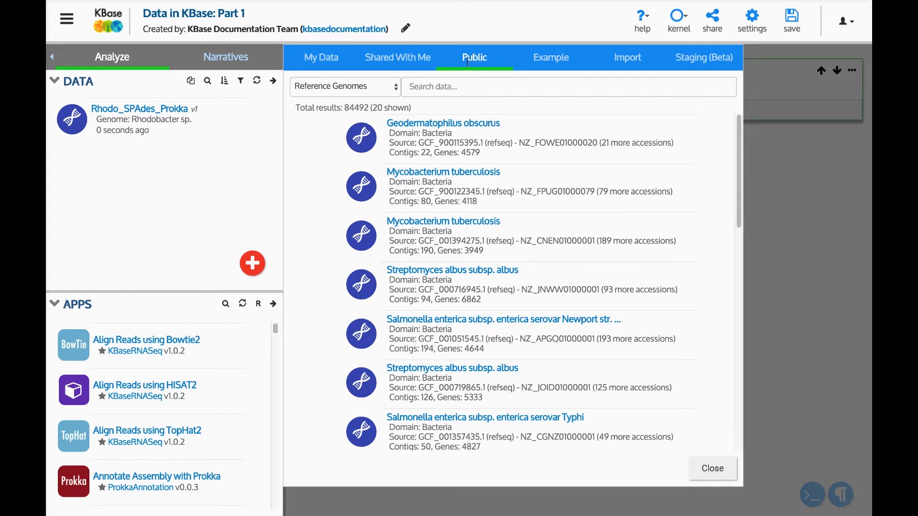
{"action": "left_click", "coordinate": [344, 86]}
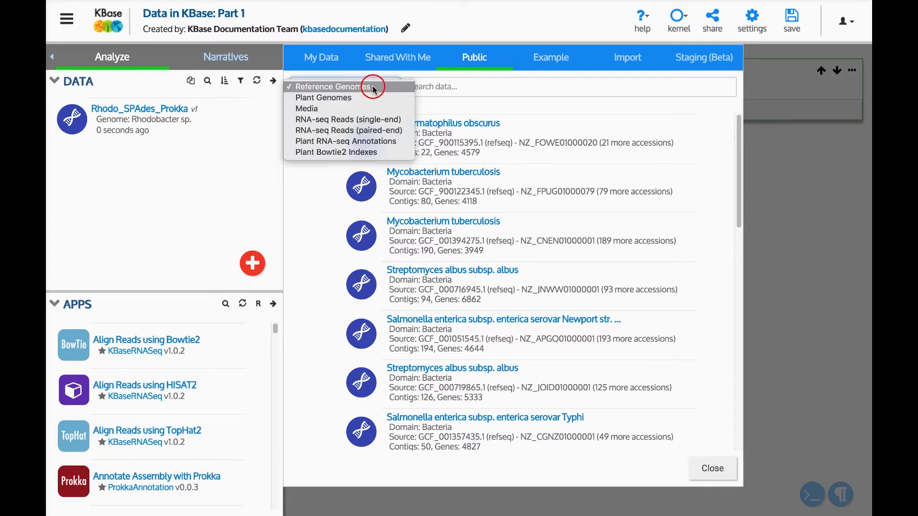
{"action": "mouse_move", "coordinate": [371, 93]}
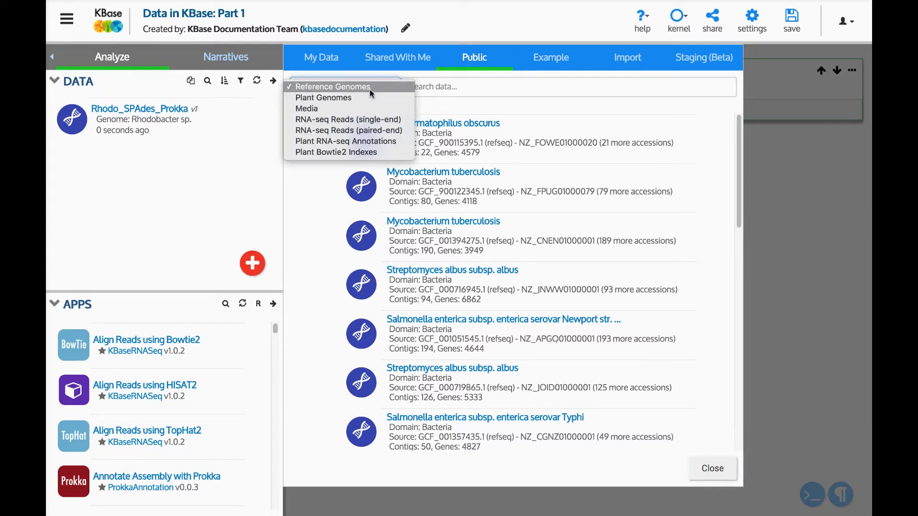
{"action": "left_click", "coordinate": [333, 86]}
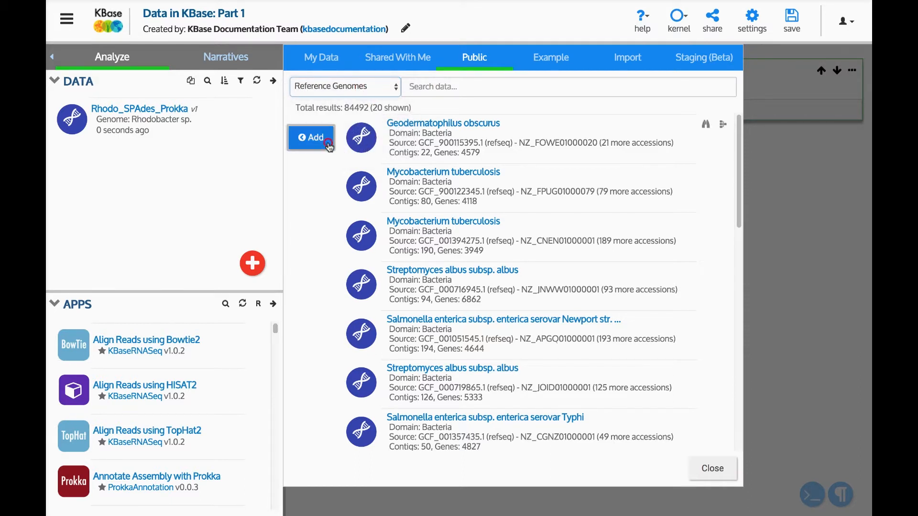
{"action": "left_click", "coordinate": [311, 137]}
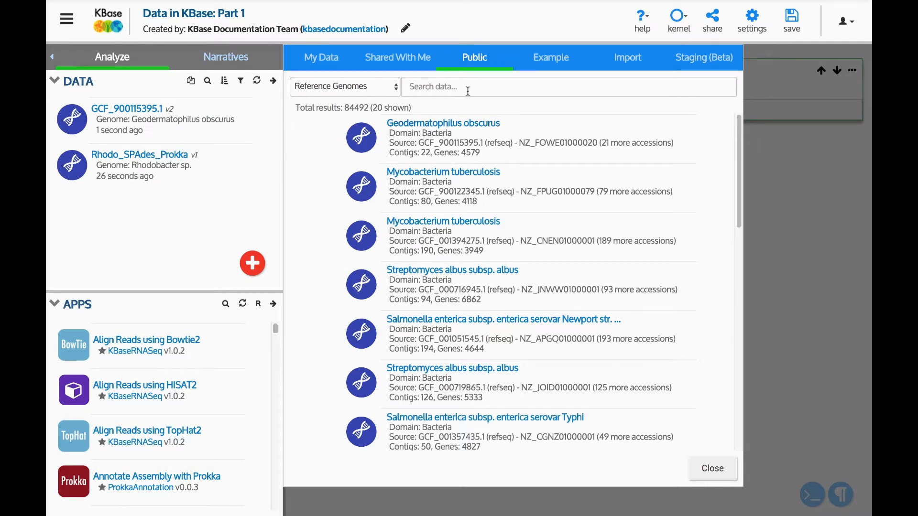
{"action": "left_click", "coordinate": [550, 58]}
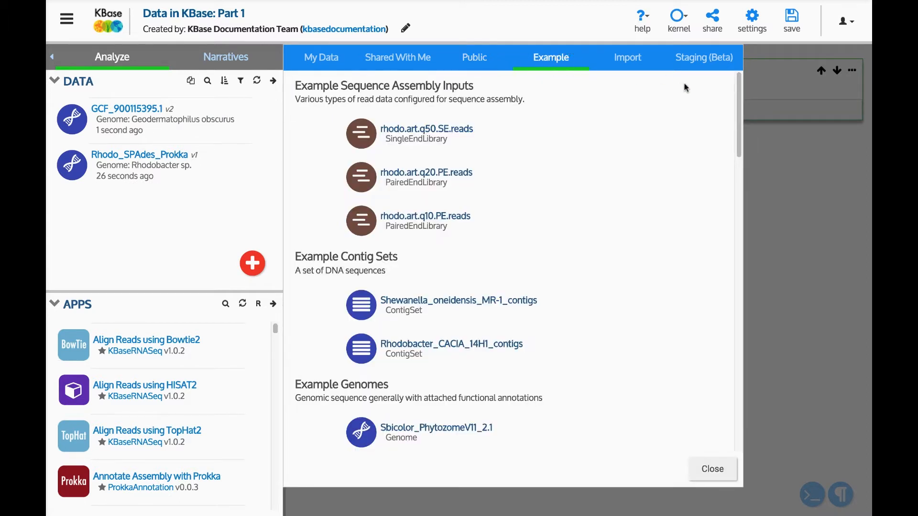
{"action": "scroll", "scroll_direction": "down", "scroll_amount": 3}
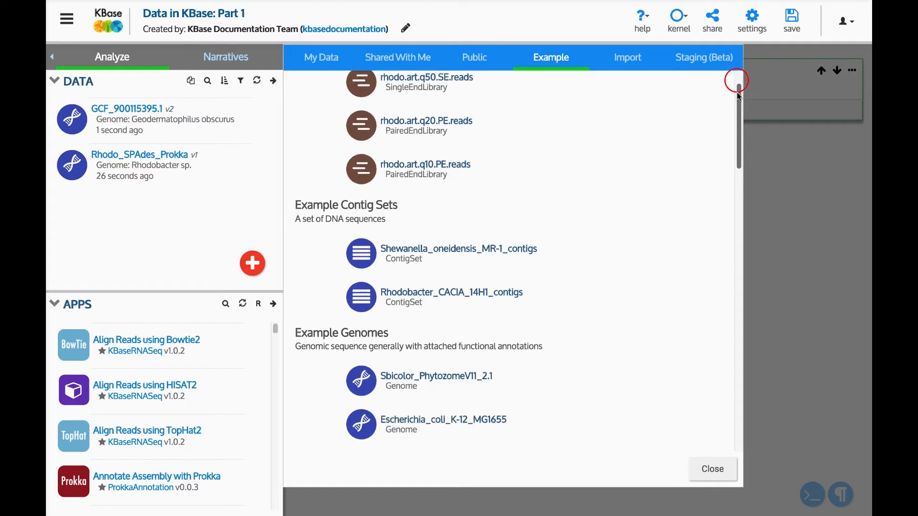
{"action": "scroll", "scroll_direction": "down", "scroll_amount": 3}
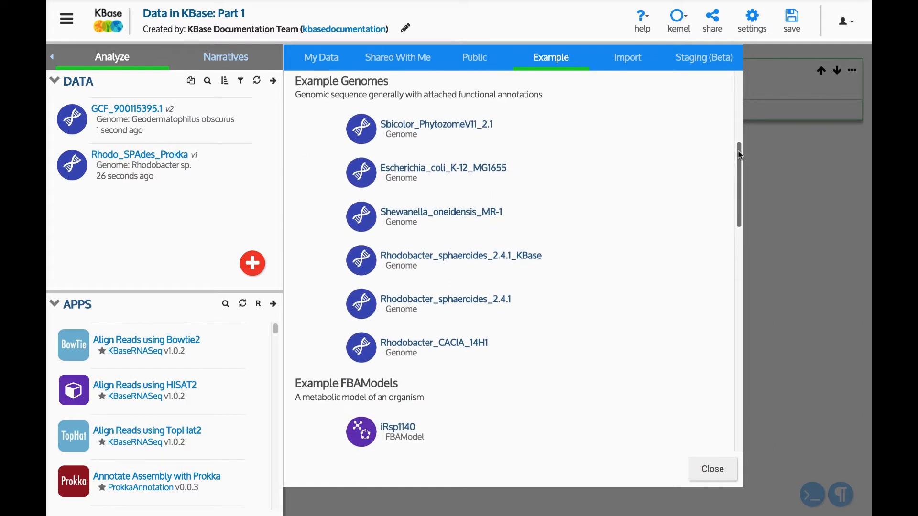
{"action": "scroll", "scroll_direction": "down", "scroll_amount": 3}
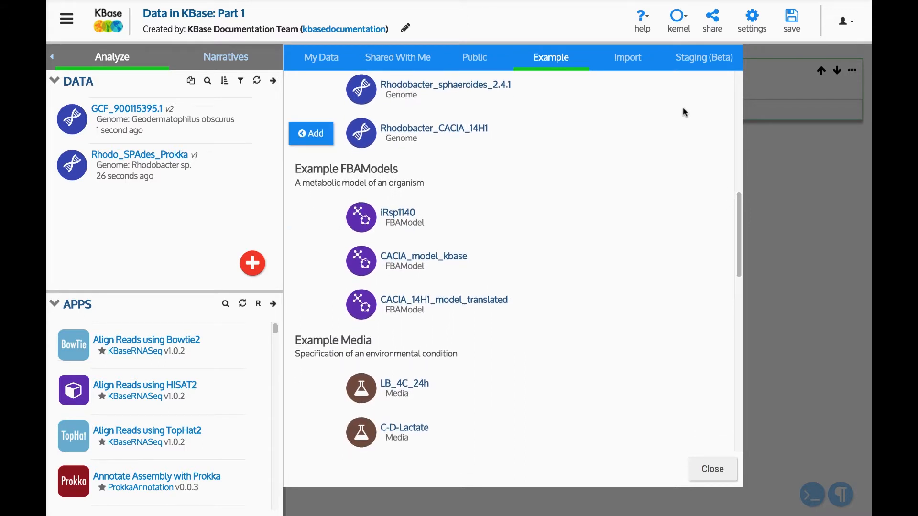
{"action": "left_click", "coordinate": [627, 57]}
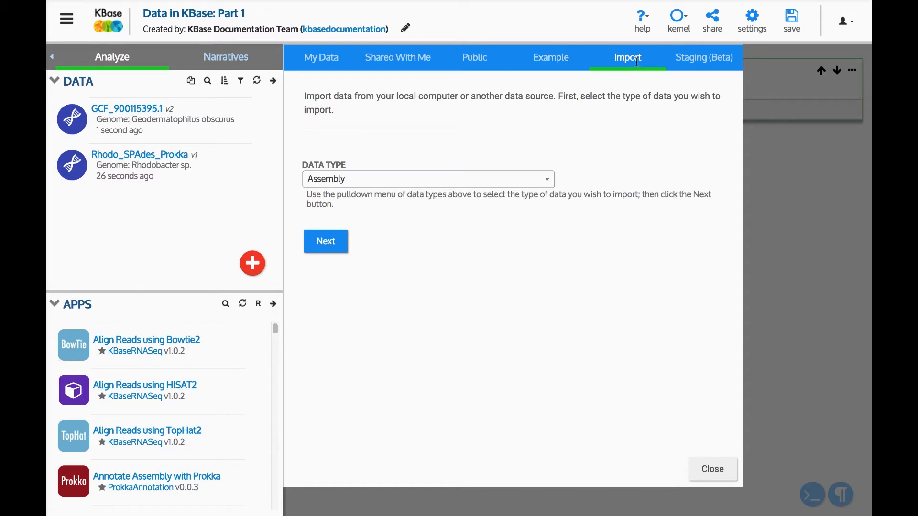
{"action": "mouse_move", "coordinate": [599, 100]}
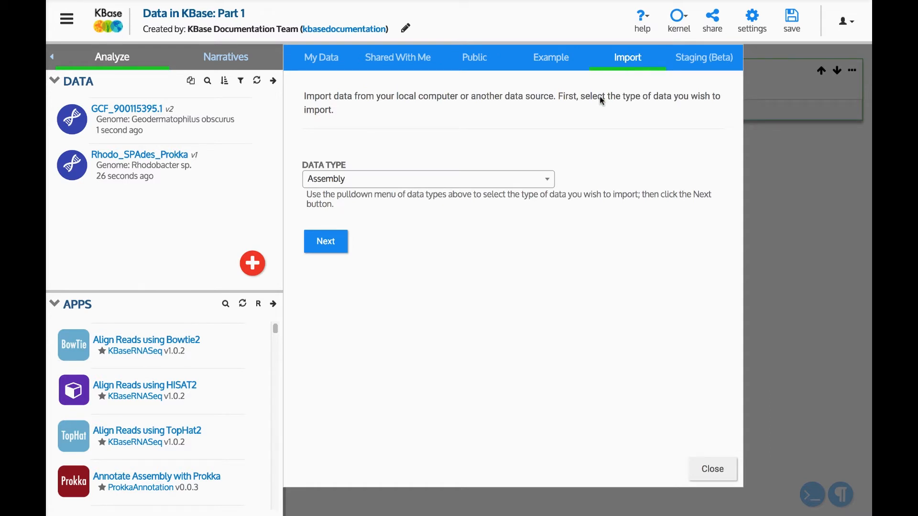
Step: Choose Genome as the import data type and proceed to the GenBank upload form
{"action": "left_click", "coordinate": [427, 179]}
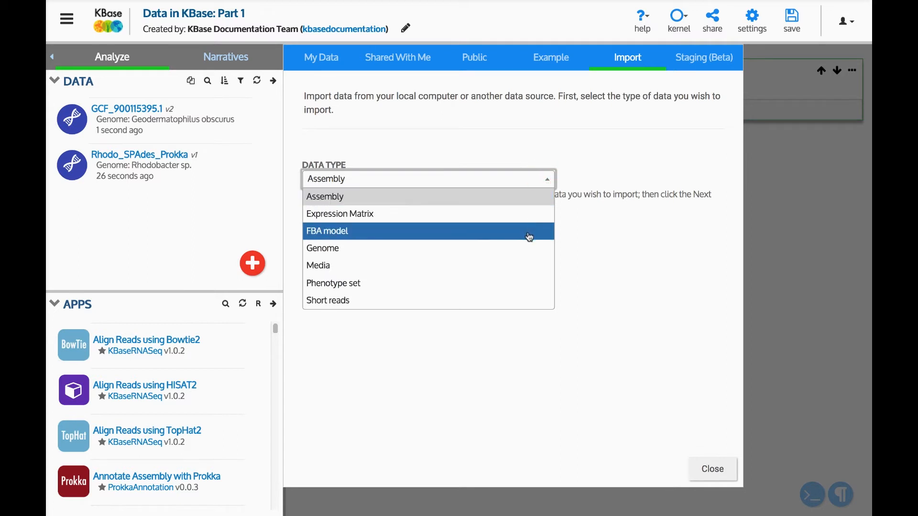
{"action": "mouse_move", "coordinate": [518, 263]}
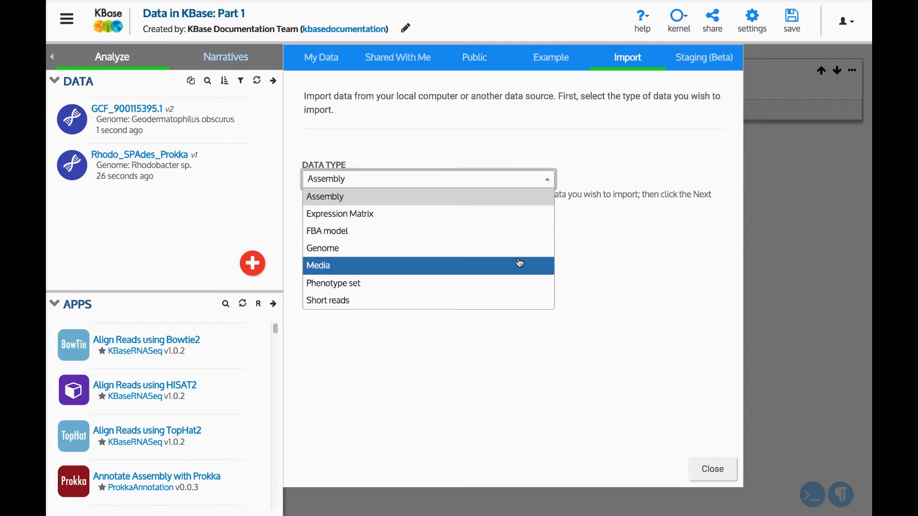
{"action": "left_click", "coordinate": [323, 248]}
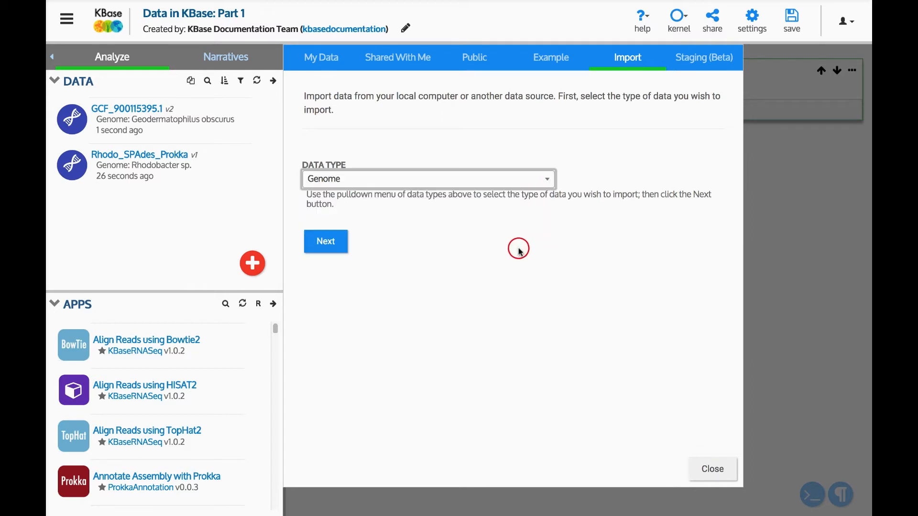
{"action": "left_click", "coordinate": [325, 241]}
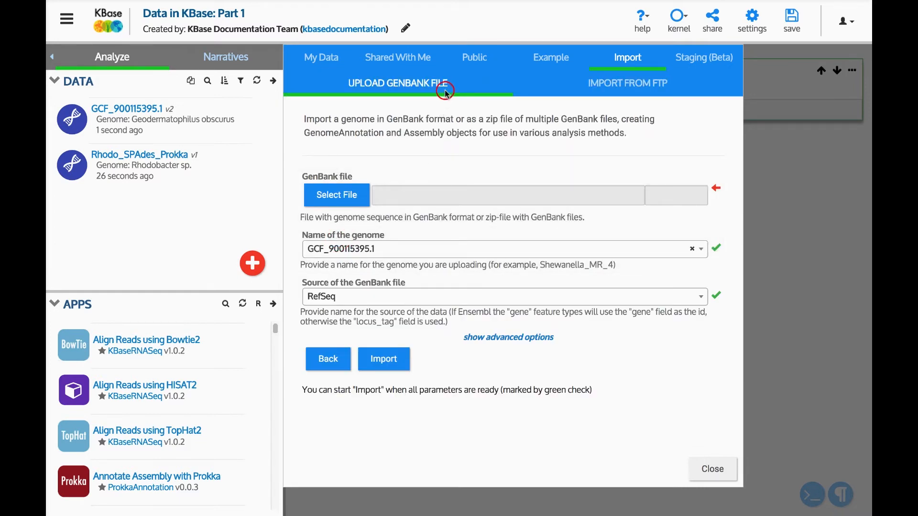
{"action": "mouse_move", "coordinate": [445, 94]}
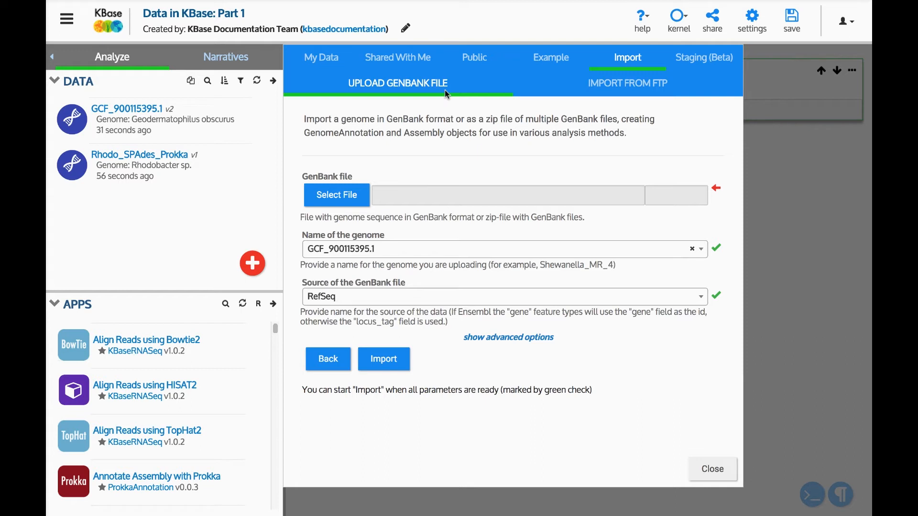
{"action": "mouse_move", "coordinate": [582, 101]}
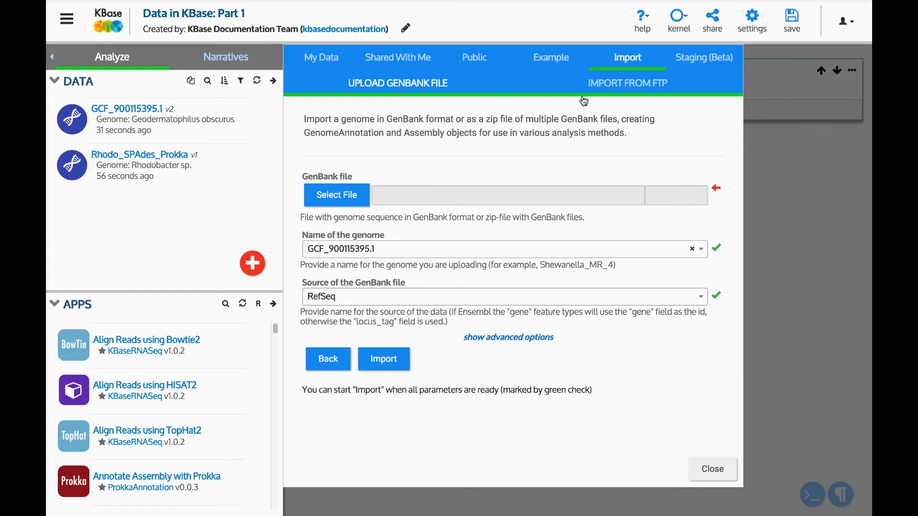
{"action": "mouse_move", "coordinate": [587, 97]}
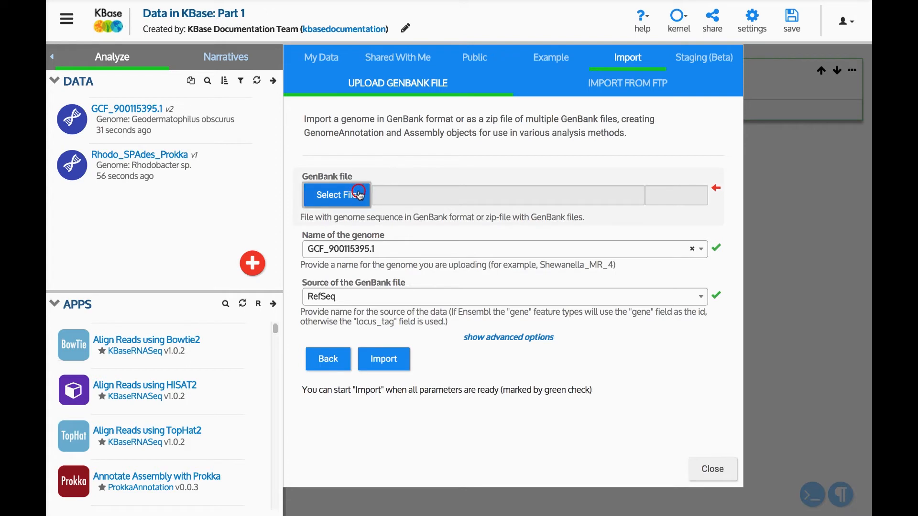
Step: Upload EColi_K12_MG1655.gb and name the genome Ecoli_K12_MG1655
{"action": "left_click", "coordinate": [337, 195]}
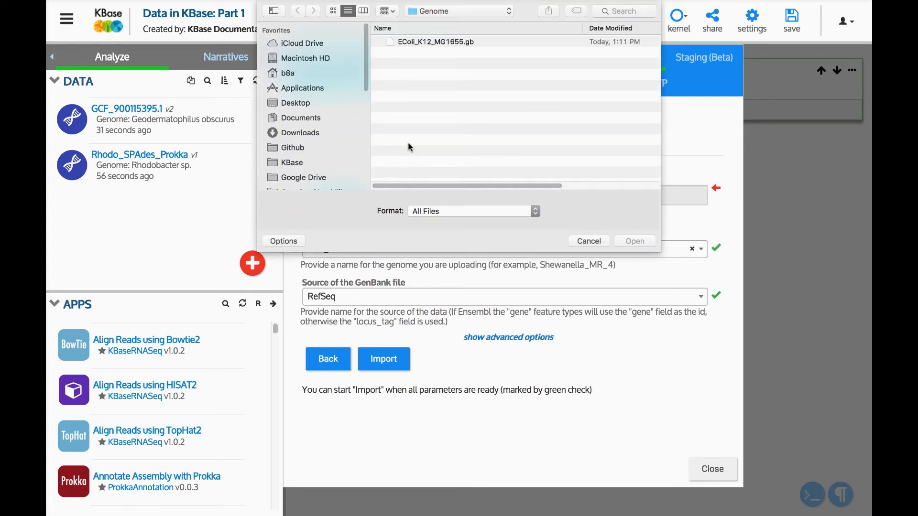
{"action": "left_click", "coordinate": [634, 241]}
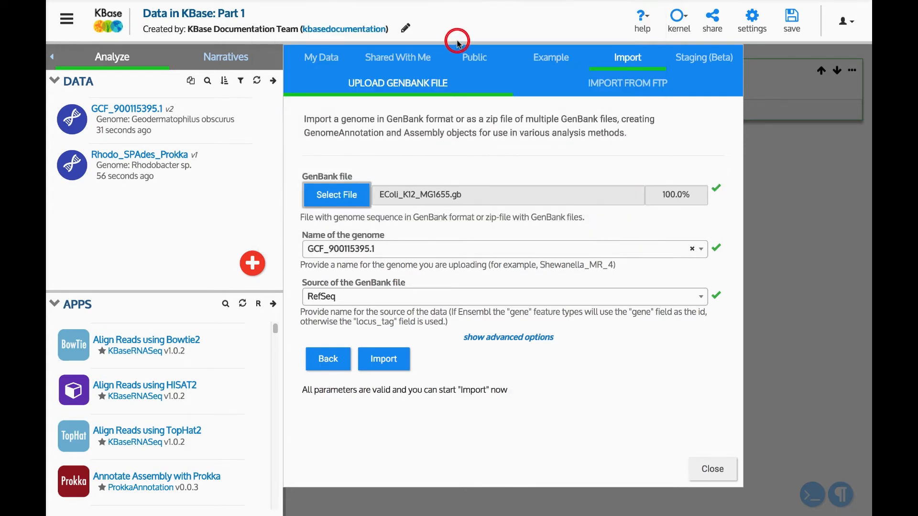
{"action": "mouse_move", "coordinate": [508, 260]}
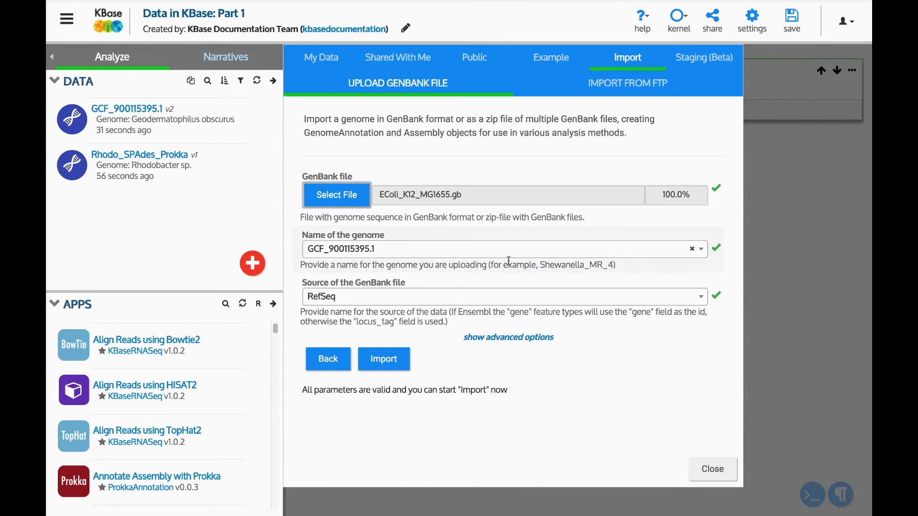
{"action": "left_click", "coordinate": [700, 249]}
{"action": "type", "text": "Ecol"}
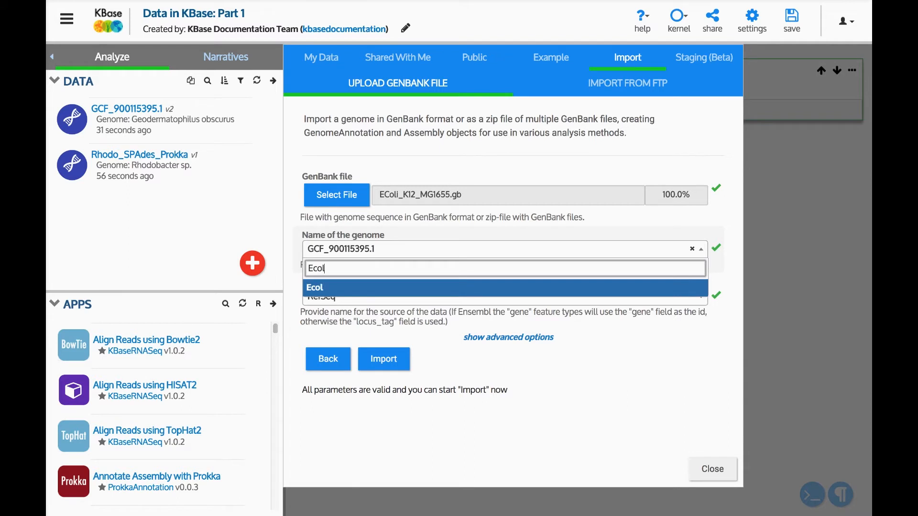
{"action": "type", "text": "i_K"}
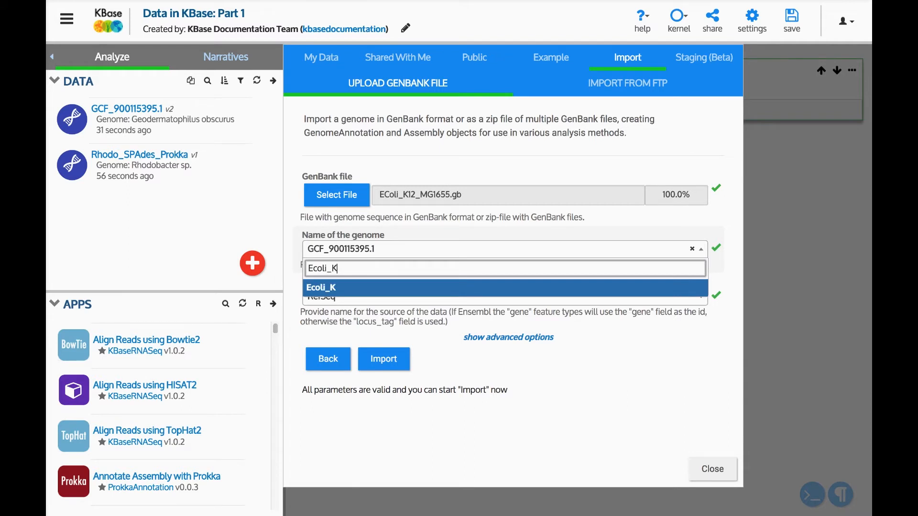
{"action": "type", "text": "12_"}
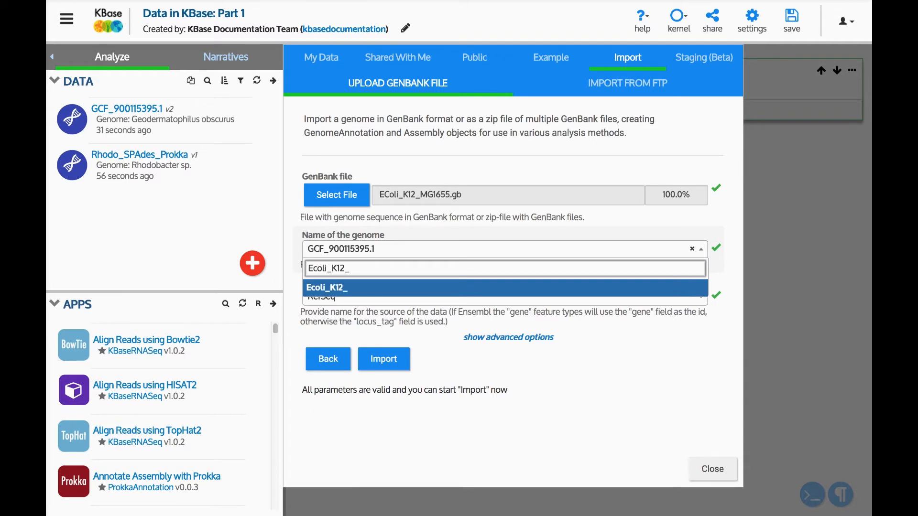
{"action": "type", "text": "MG1655"}
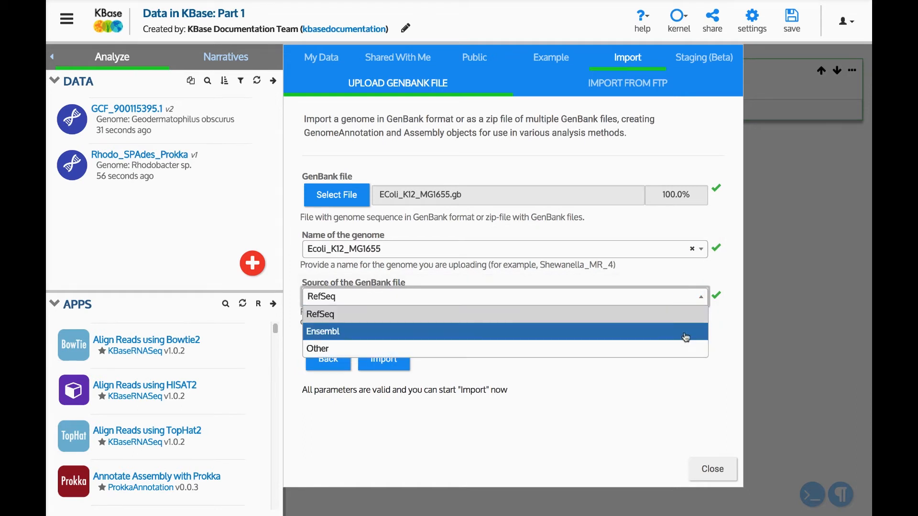
Step: Keep RefSeq as source and enable 'Generate feature ids if needed' in advanced options
{"action": "left_click", "coordinate": [321, 315]}
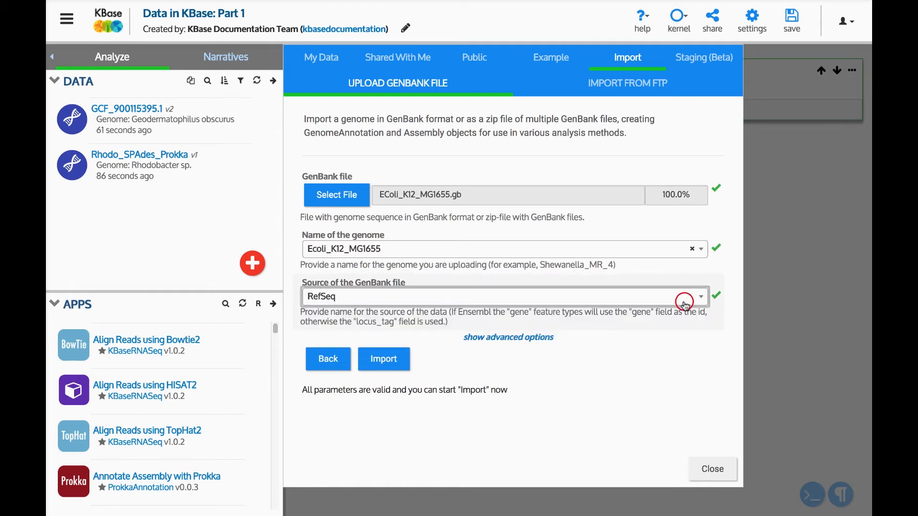
{"action": "left_click", "coordinate": [508, 337]}
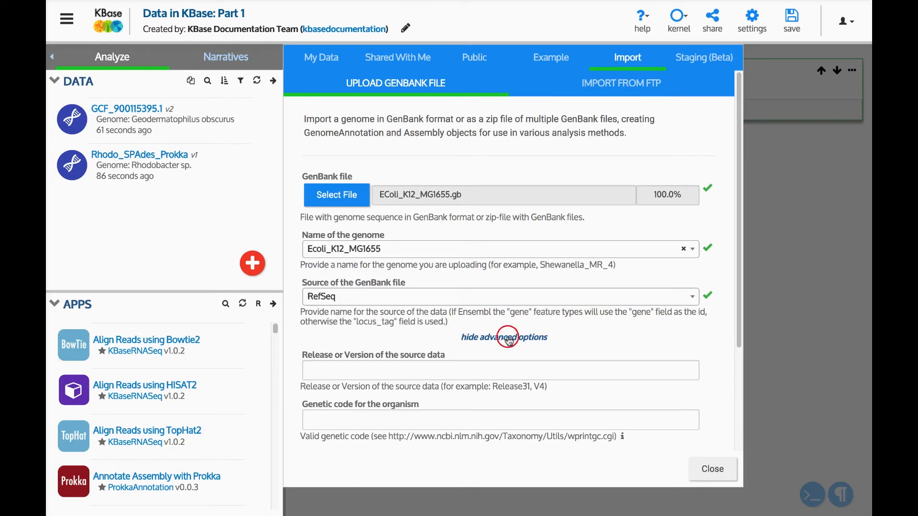
{"action": "scroll", "scroll_direction": "down", "scroll_amount": 3}
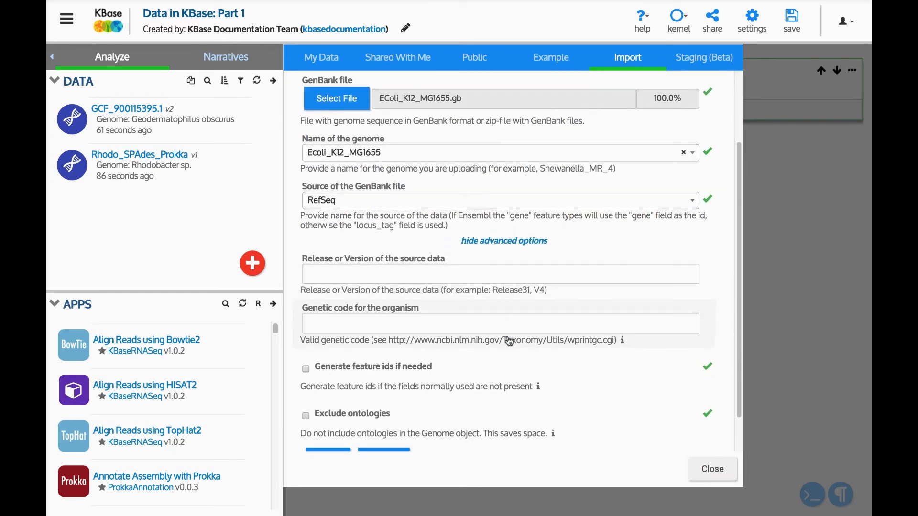
{"action": "scroll", "scroll_direction": "down", "scroll_amount": 3}
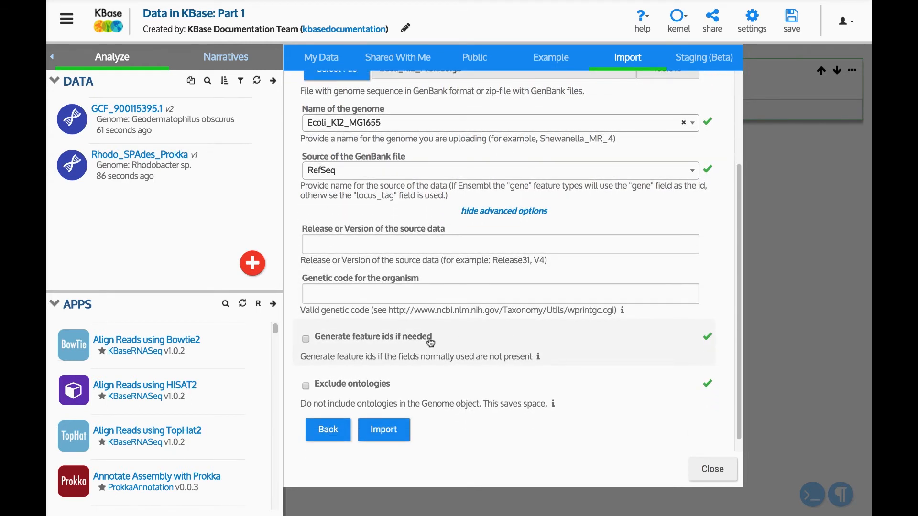
{"action": "left_click", "coordinate": [306, 339]}
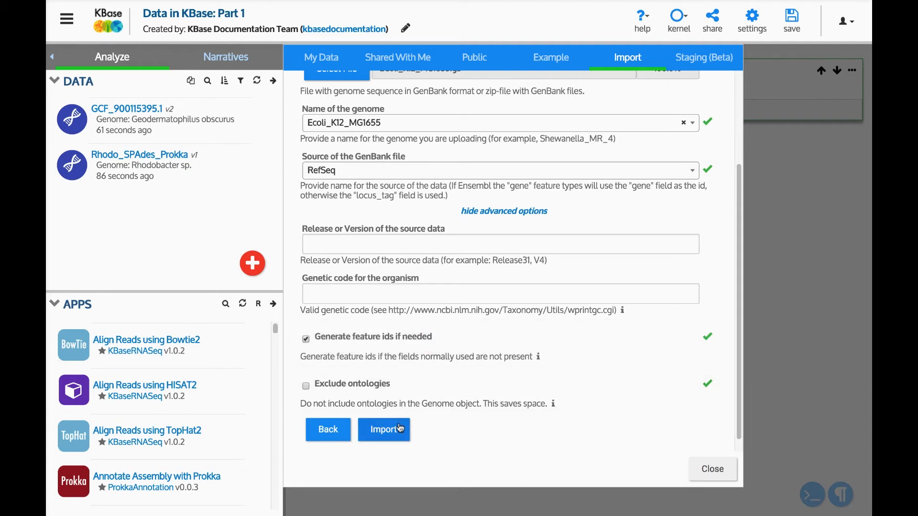
Step: Run the E. coli GenBank import, then reopen the data browser on the Import tab
{"action": "left_click", "coordinate": [385, 429]}
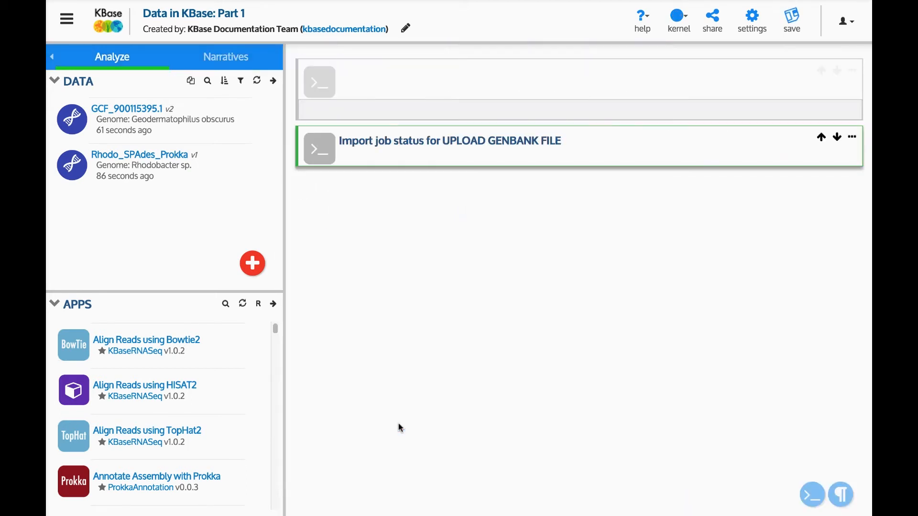
{"action": "left_click", "coordinate": [450, 141]}
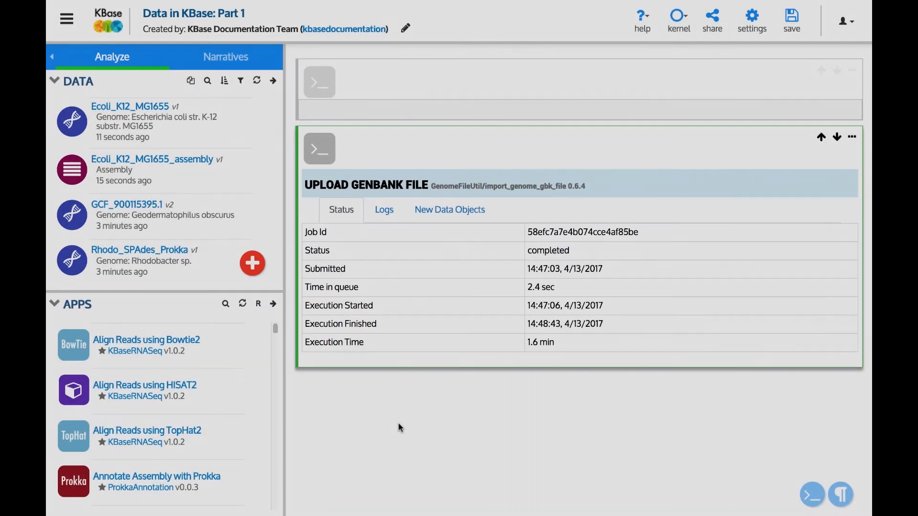
{"action": "mouse_move", "coordinate": [375, 335]}
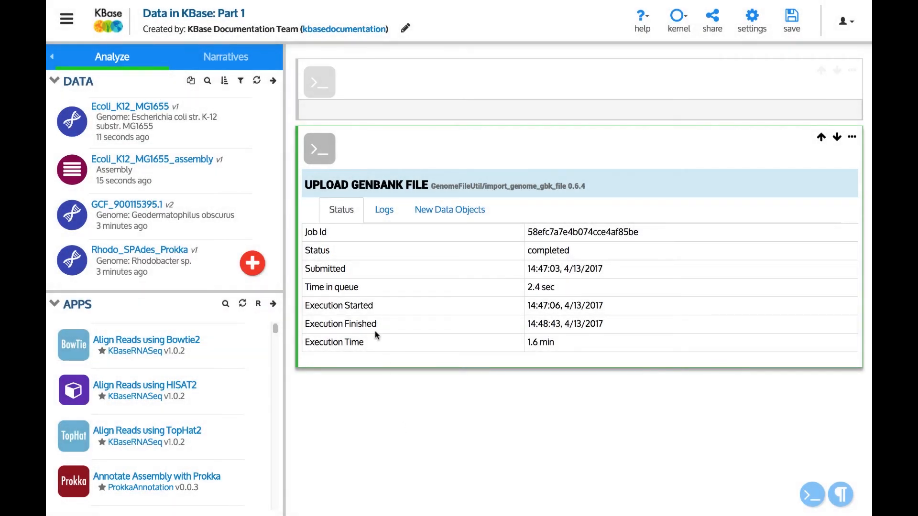
{"action": "mouse_move", "coordinate": [176, 132]}
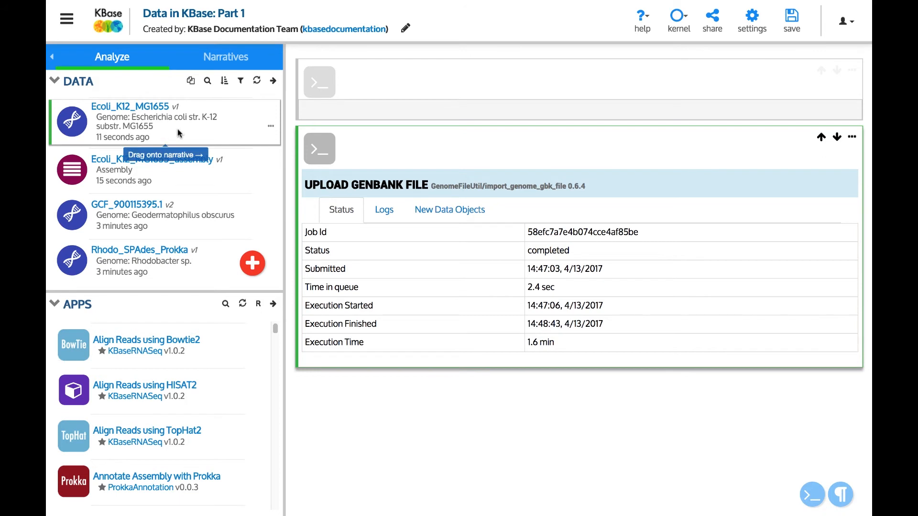
{"action": "mouse_move", "coordinate": [188, 139]}
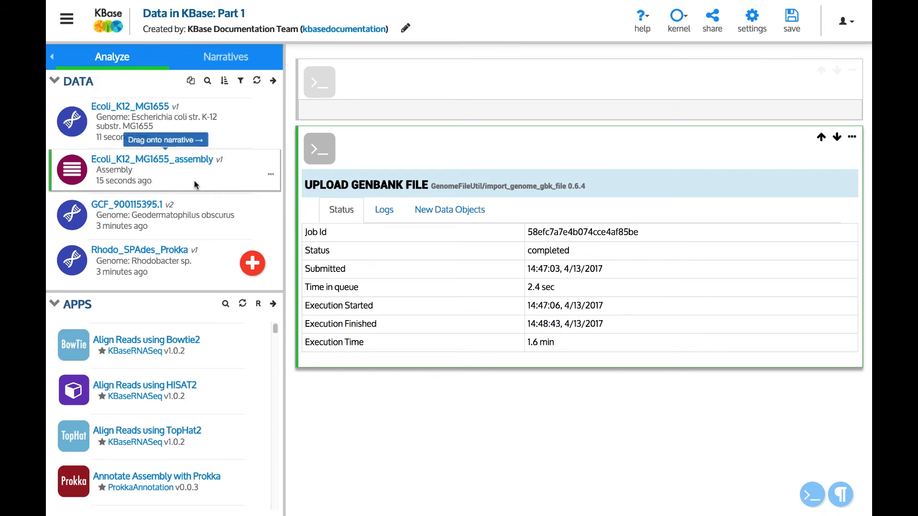
{"action": "mouse_move", "coordinate": [180, 178]}
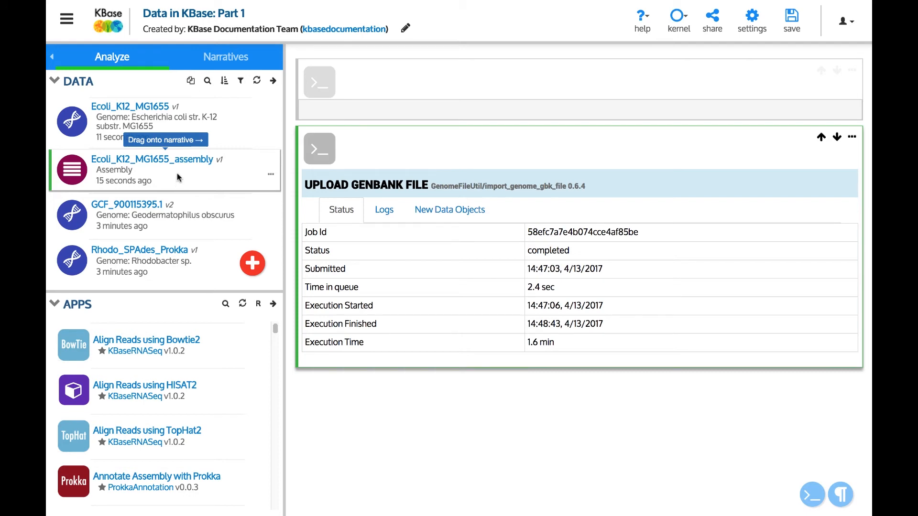
{"action": "left_click", "coordinate": [273, 80]}
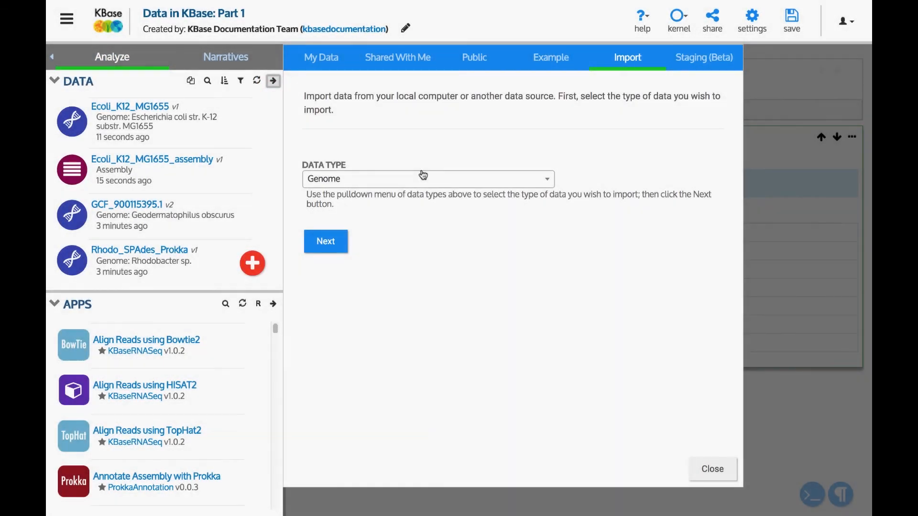
Step: Choose Short reads as the import data type and proceed to the reads upload form
{"action": "left_click", "coordinate": [427, 179]}
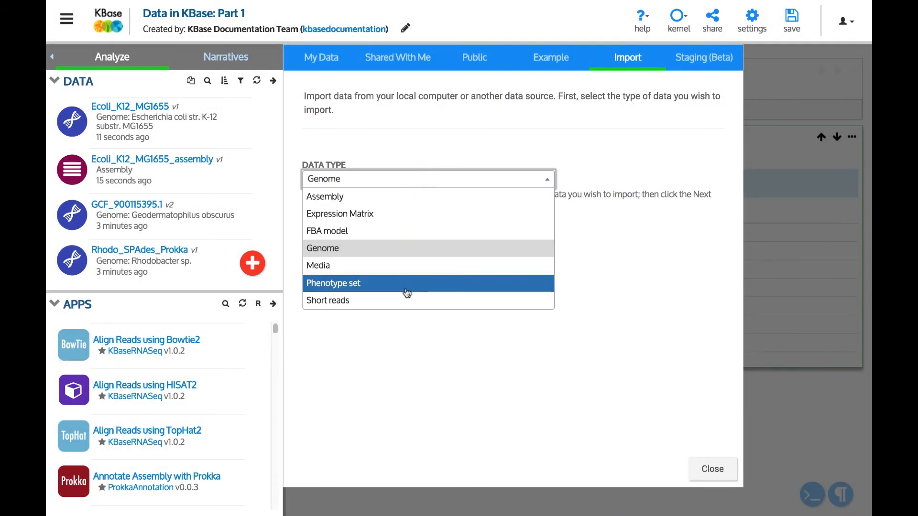
{"action": "left_click", "coordinate": [327, 300]}
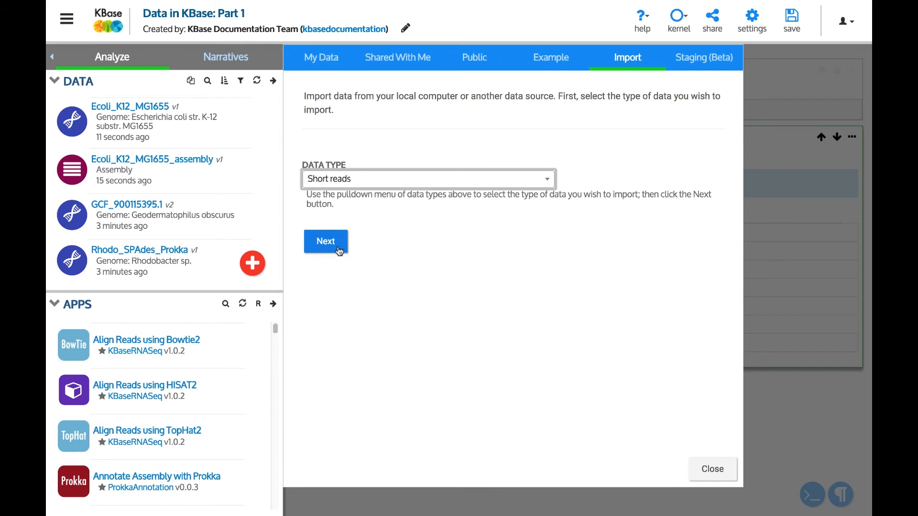
{"action": "left_click", "coordinate": [325, 241]}
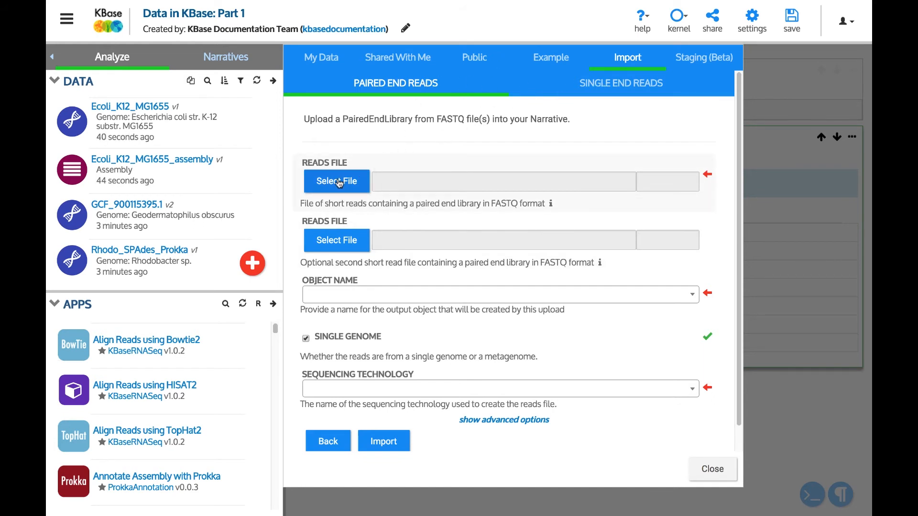
{"action": "mouse_move", "coordinate": [336, 217]}
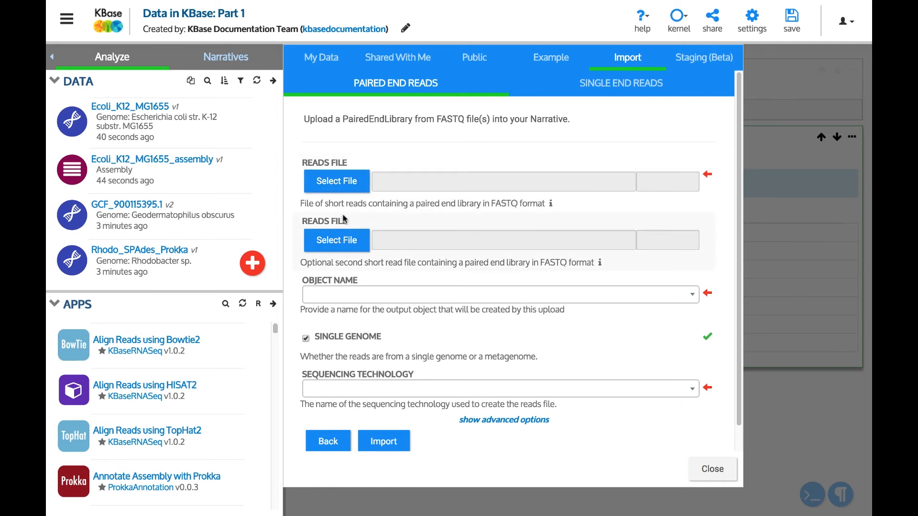
Step: Upload rhodo.art.q20.PE.reads.fastq from KBase Test > Short Reads as the paired-end reads file
{"action": "left_click", "coordinate": [336, 180]}
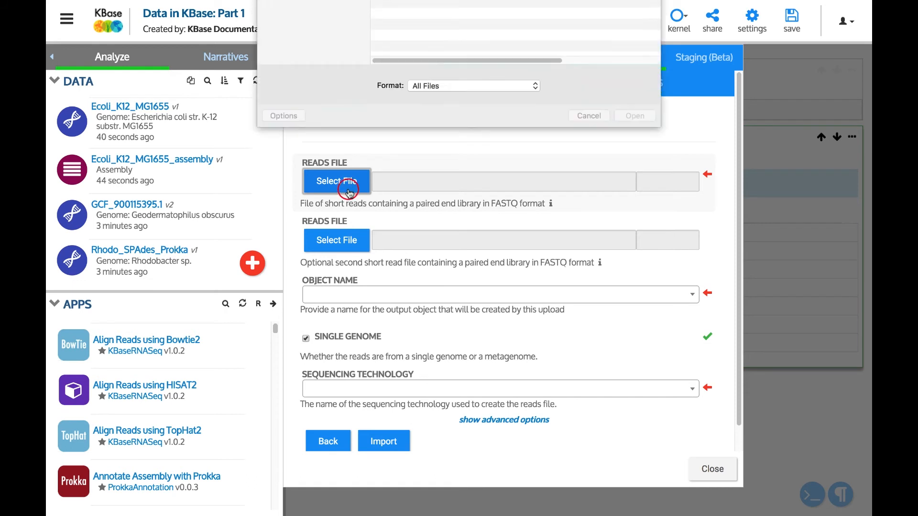
{"action": "left_click", "coordinate": [450, 11]}
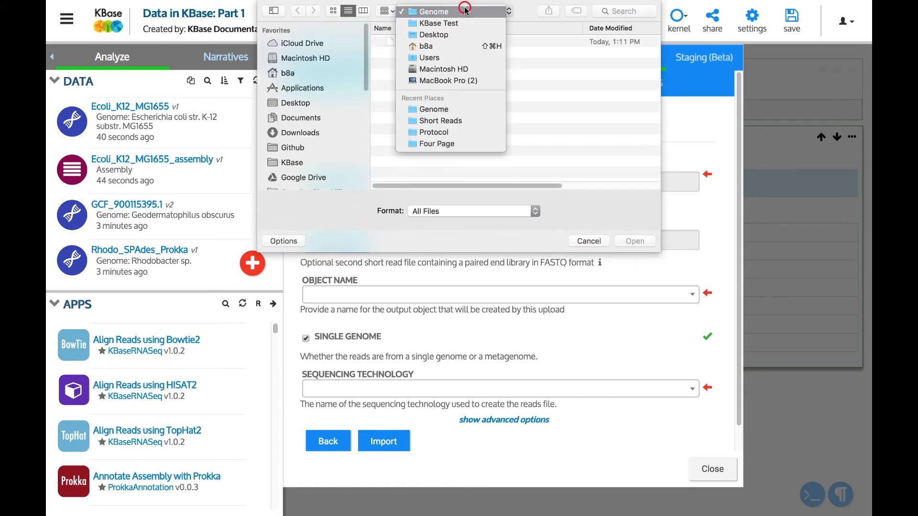
{"action": "left_click", "coordinate": [438, 23]}
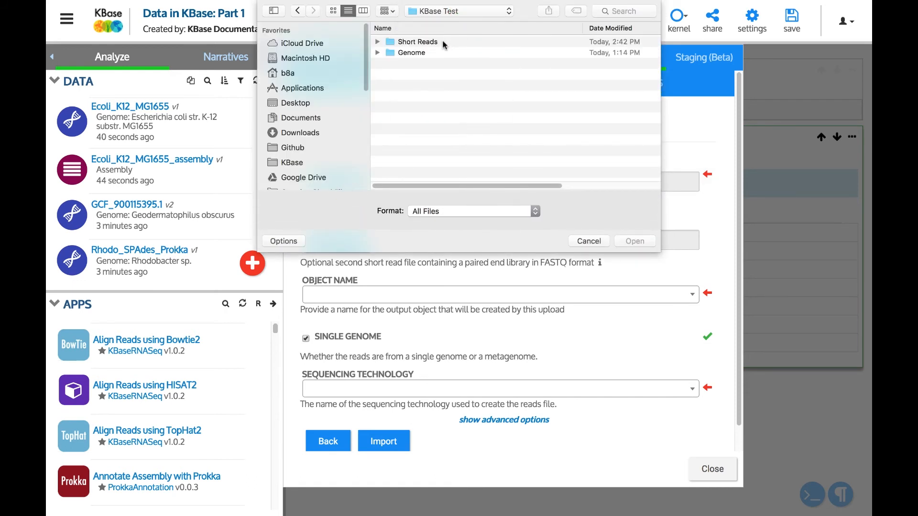
{"action": "left_click", "coordinate": [634, 241]}
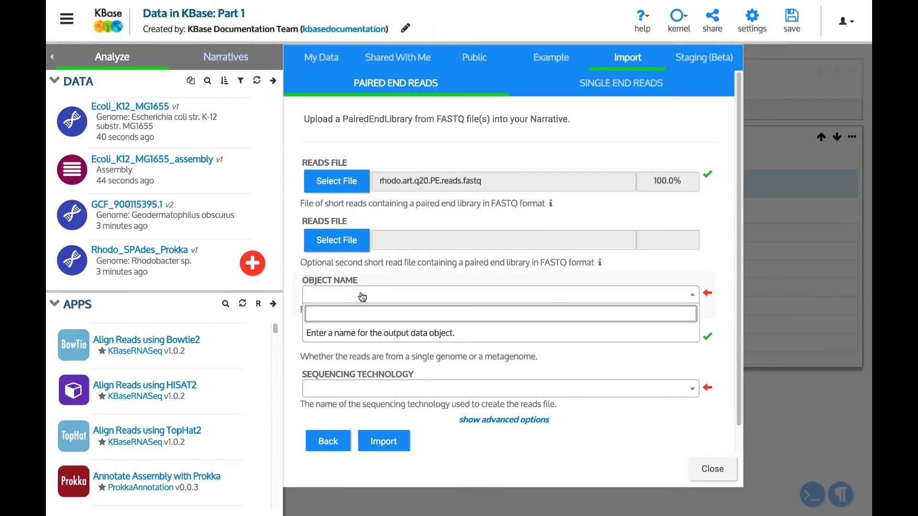
Step: Name the reads object DNA_Short_Reads and set sequencing technology to Illumina
{"action": "type", "text": "DNA"}
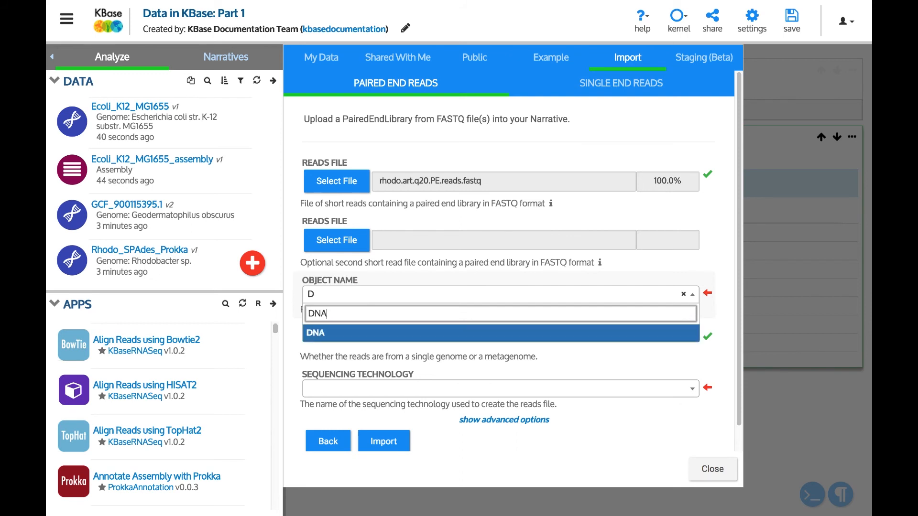
{"action": "type", "text": "_Short"}
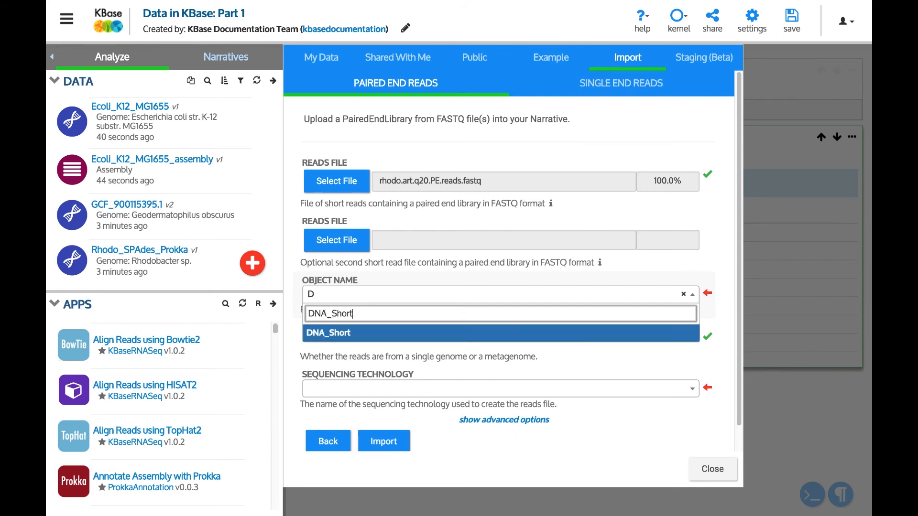
{"action": "type", "text": "_Reads"}
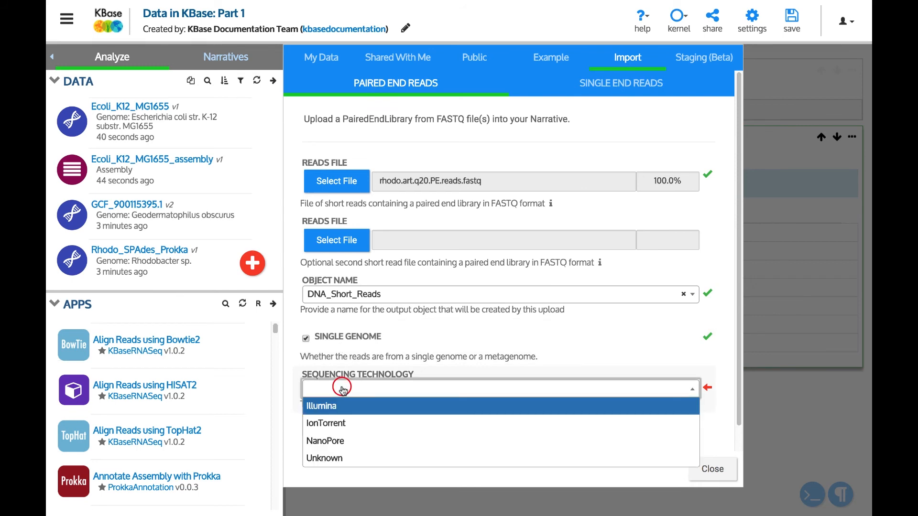
{"action": "left_click", "coordinate": [322, 405]}
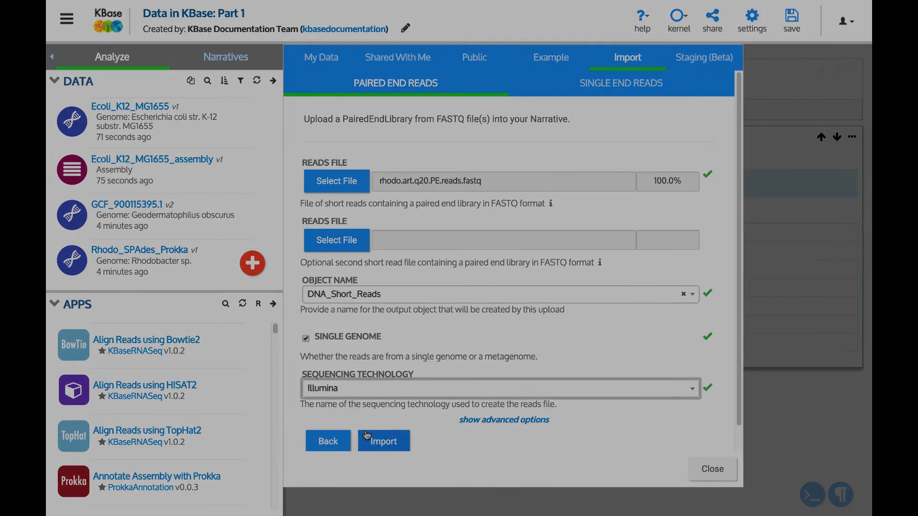
Step: Import the DNA_Short_Reads paired-end library so it appears in the narrative's data
{"action": "left_click", "coordinate": [383, 440]}
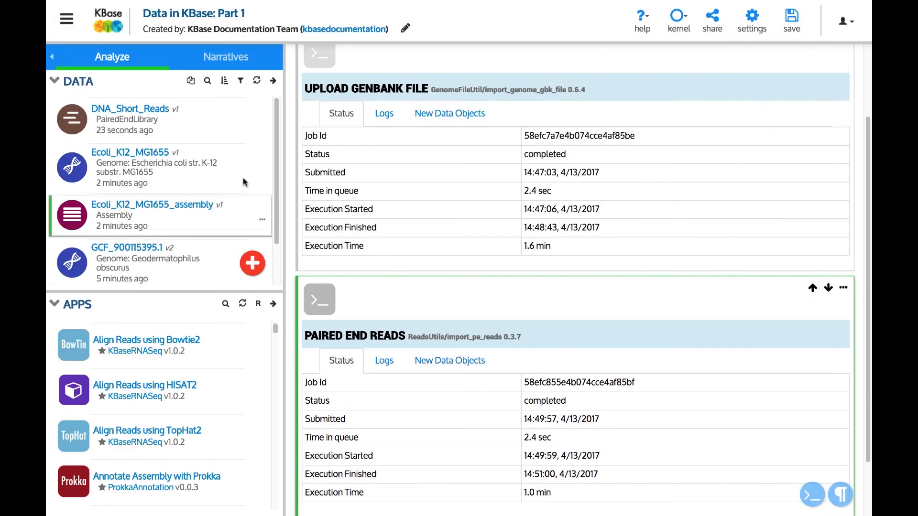
{"action": "mouse_move", "coordinate": [201, 136]}
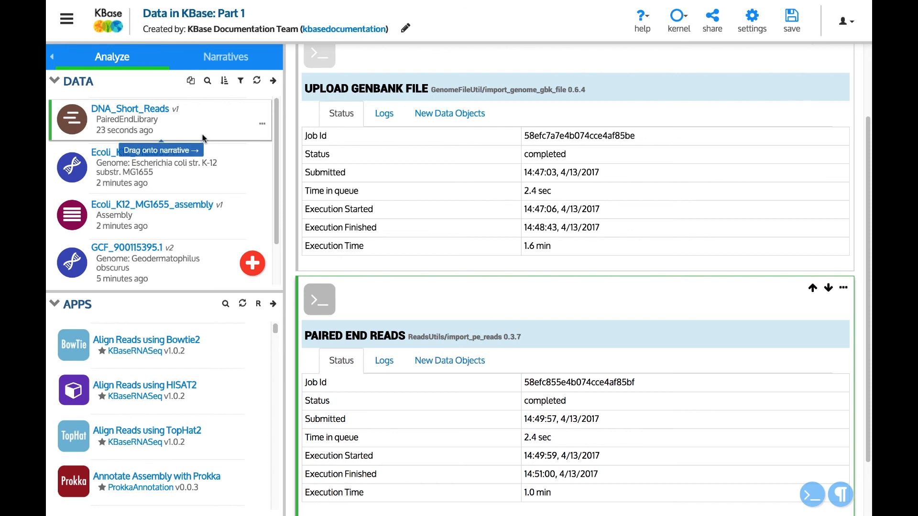
{"action": "mouse_move", "coordinate": [216, 142]}
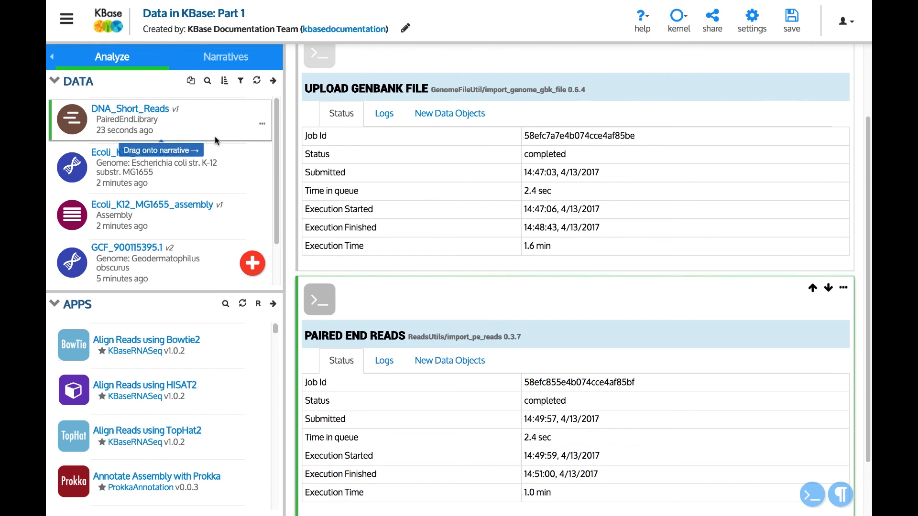